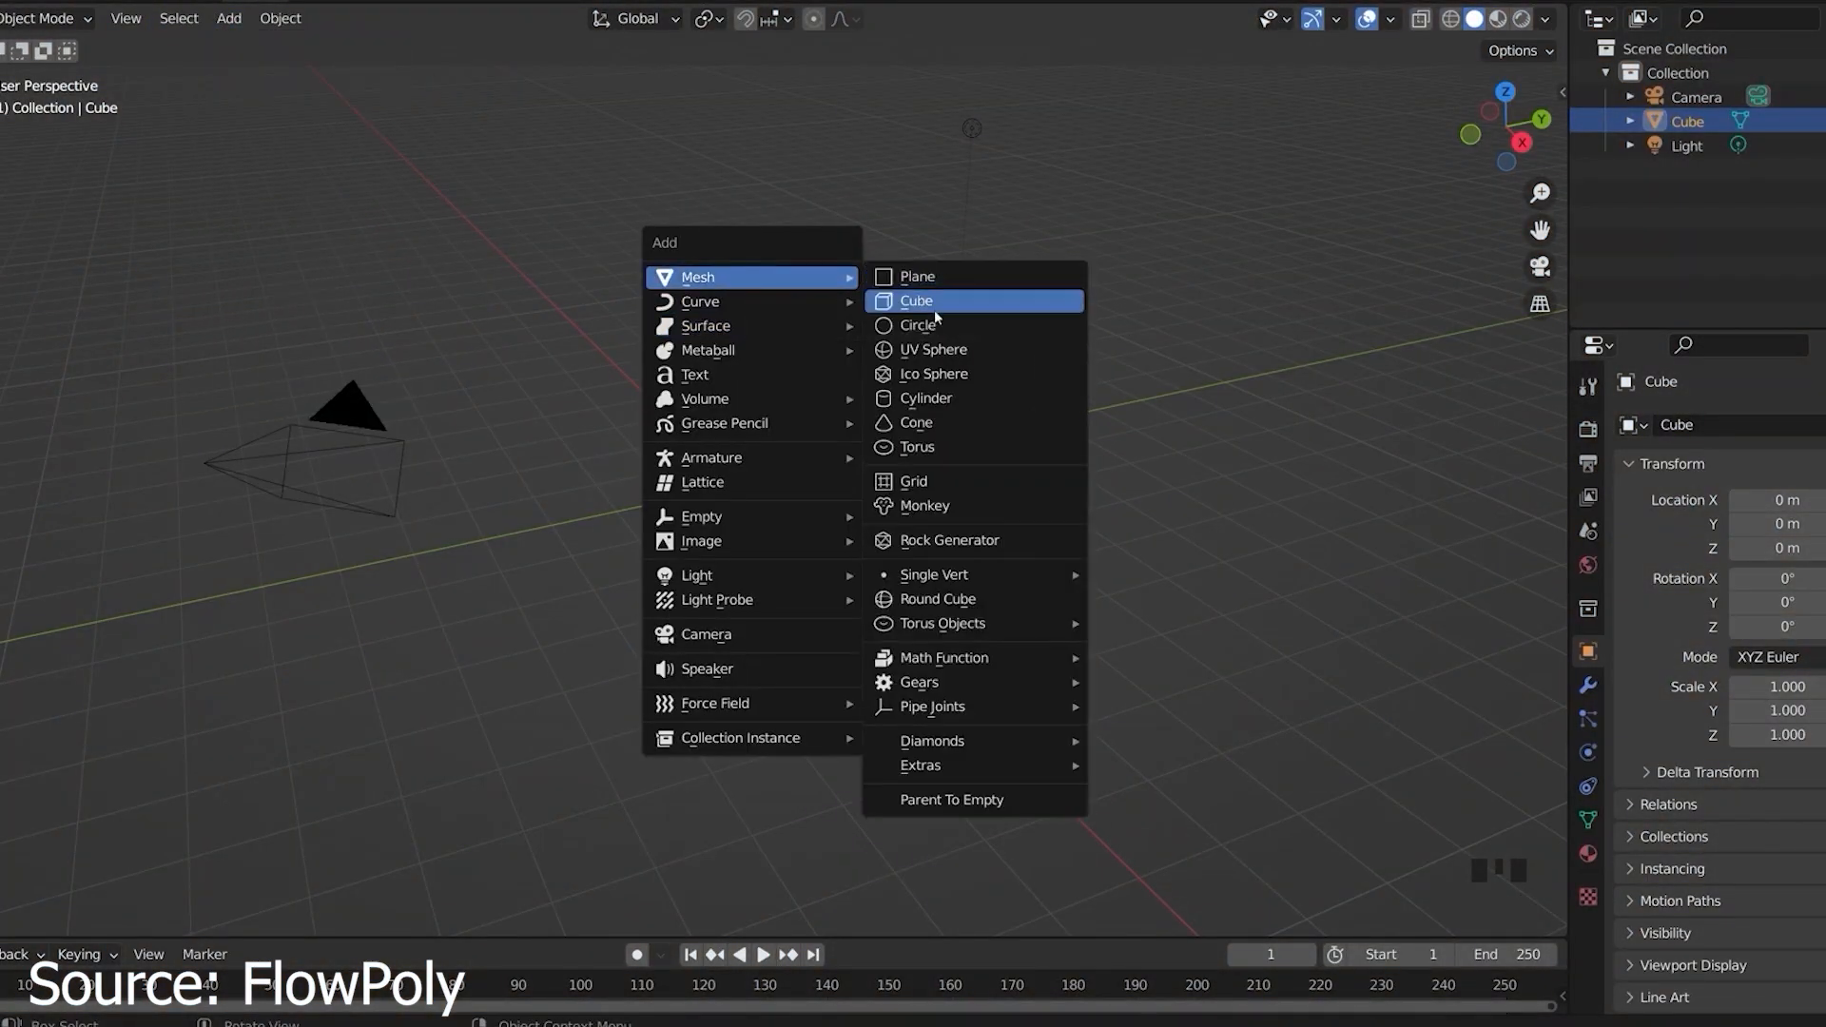
Scroll the threedee.design libraries page from Characterz down past Vehiclez to Mockupz, Fontz and Worldz
click(915, 300)
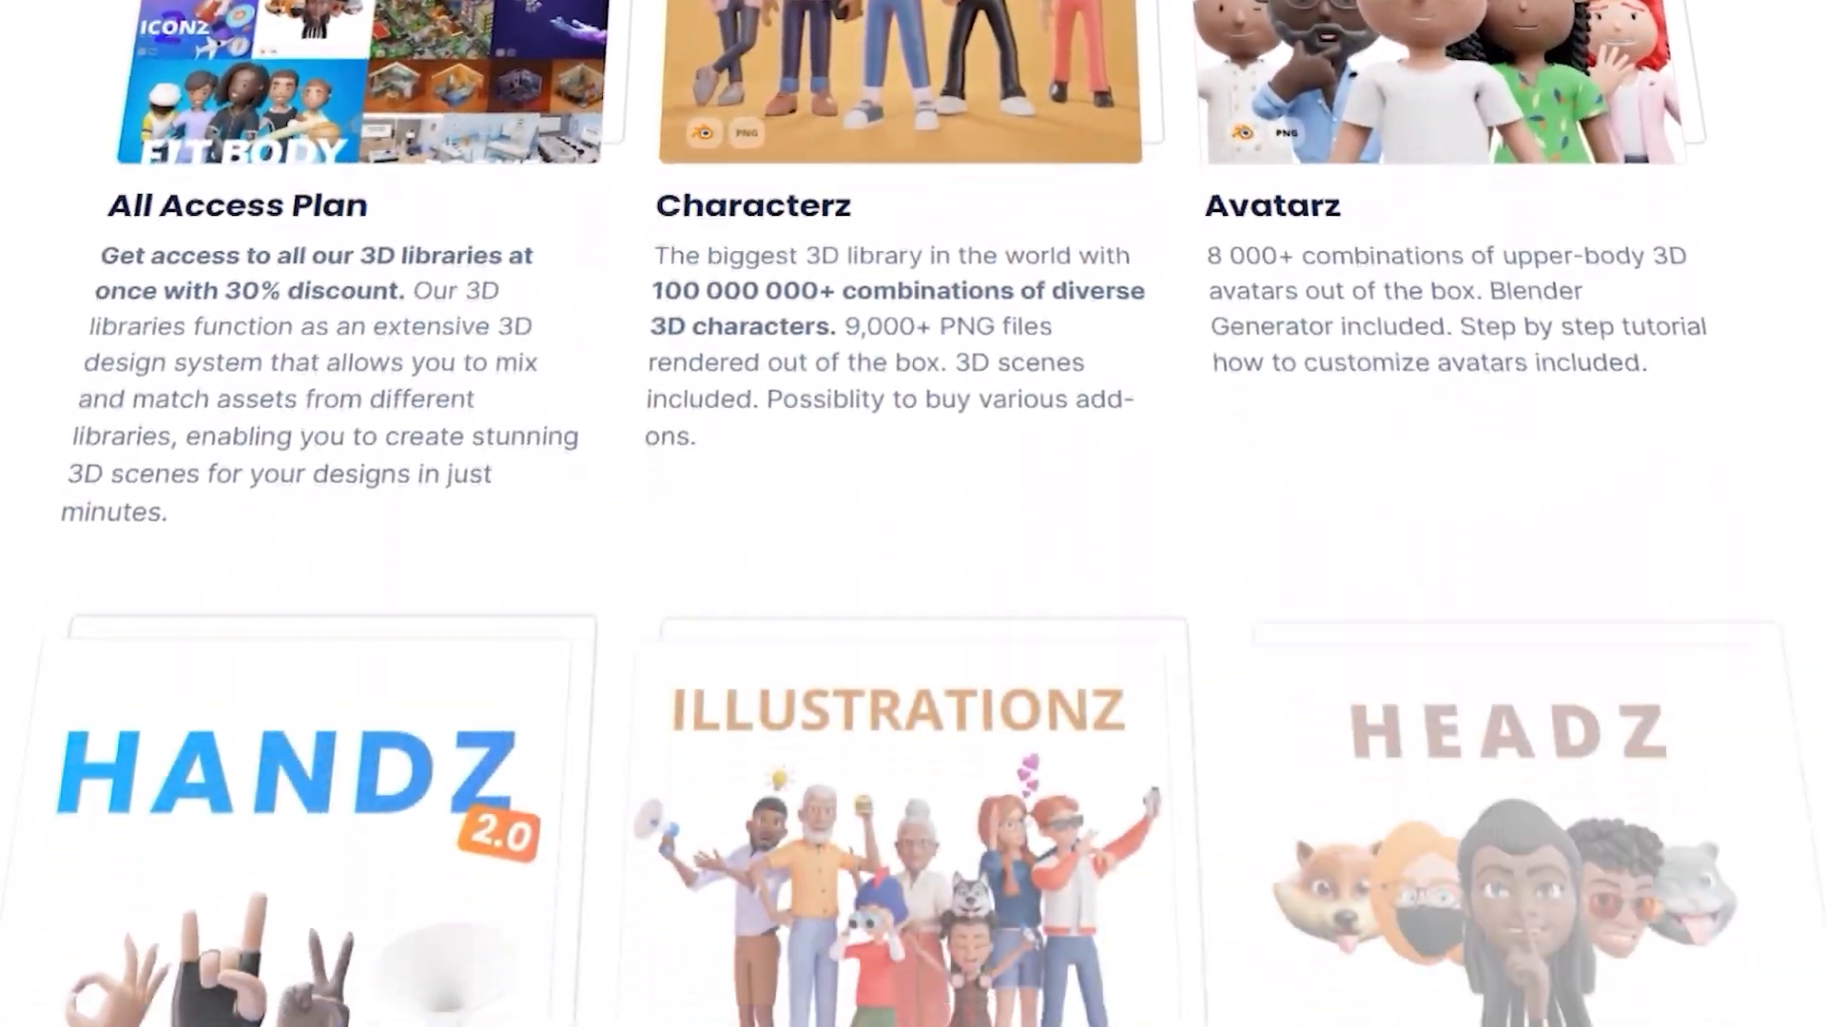
scroll(down, 3)
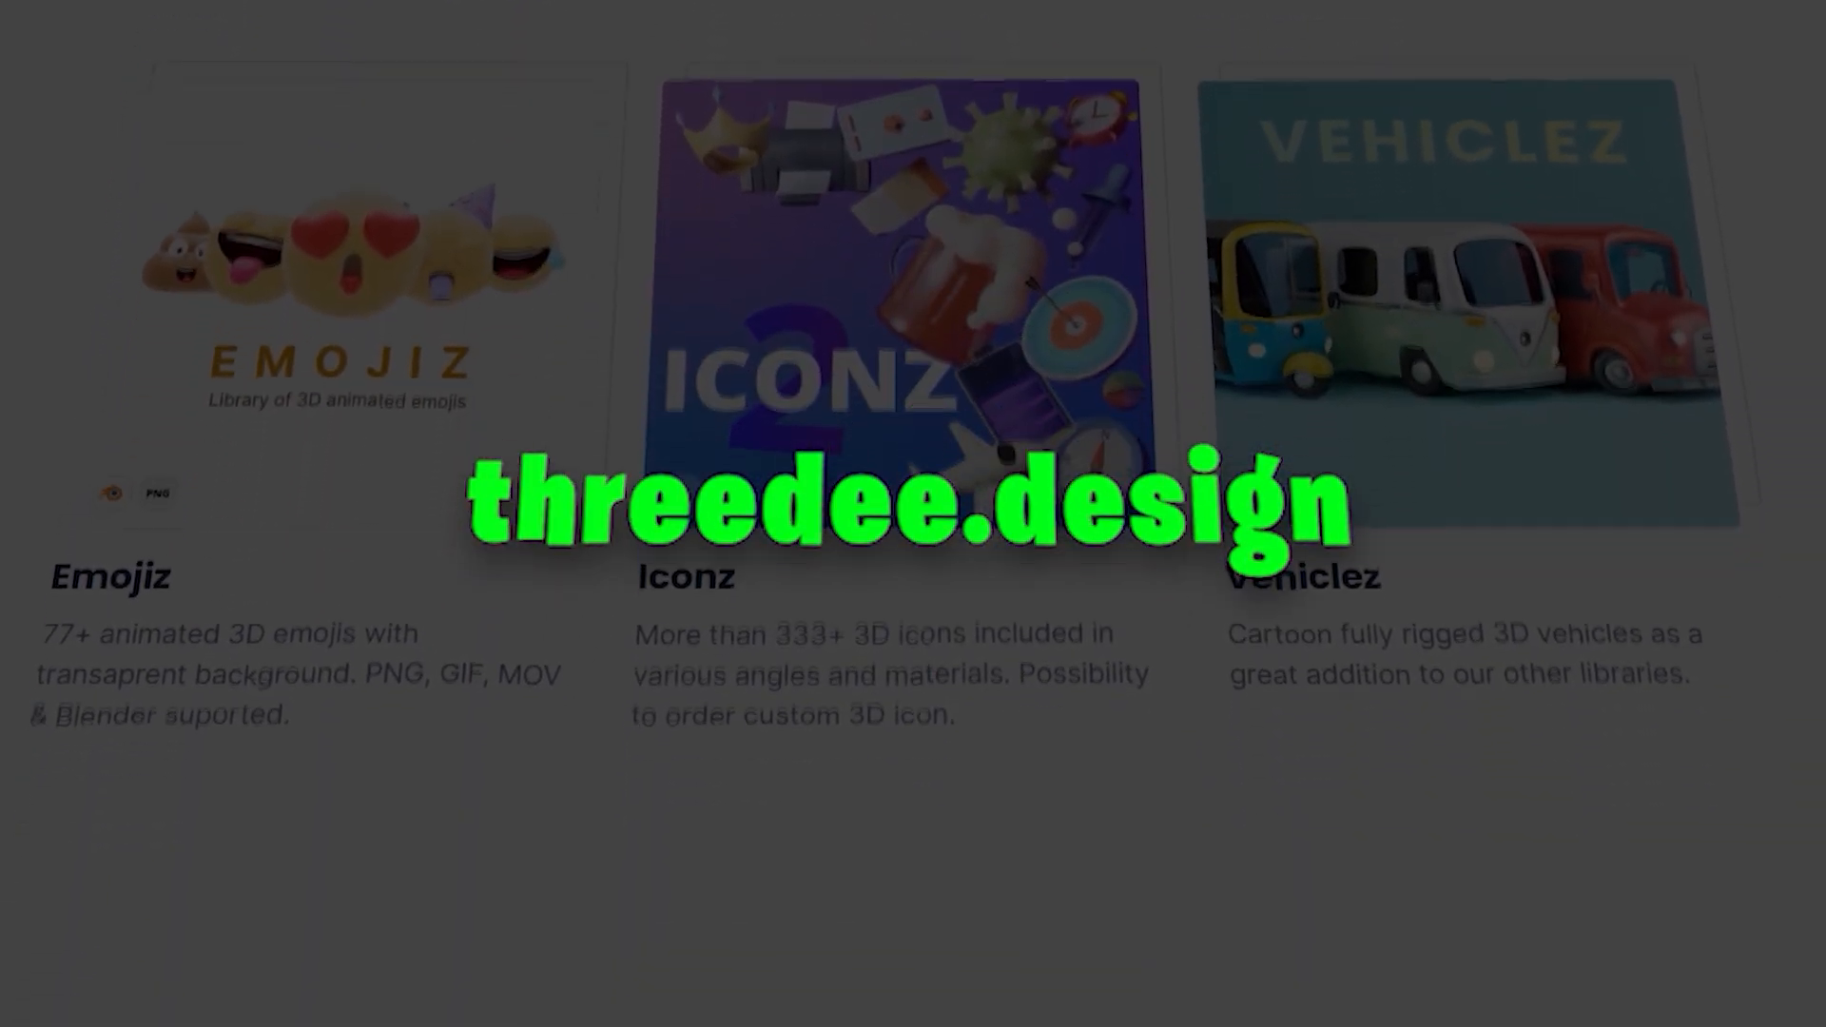
scroll(down, 3)
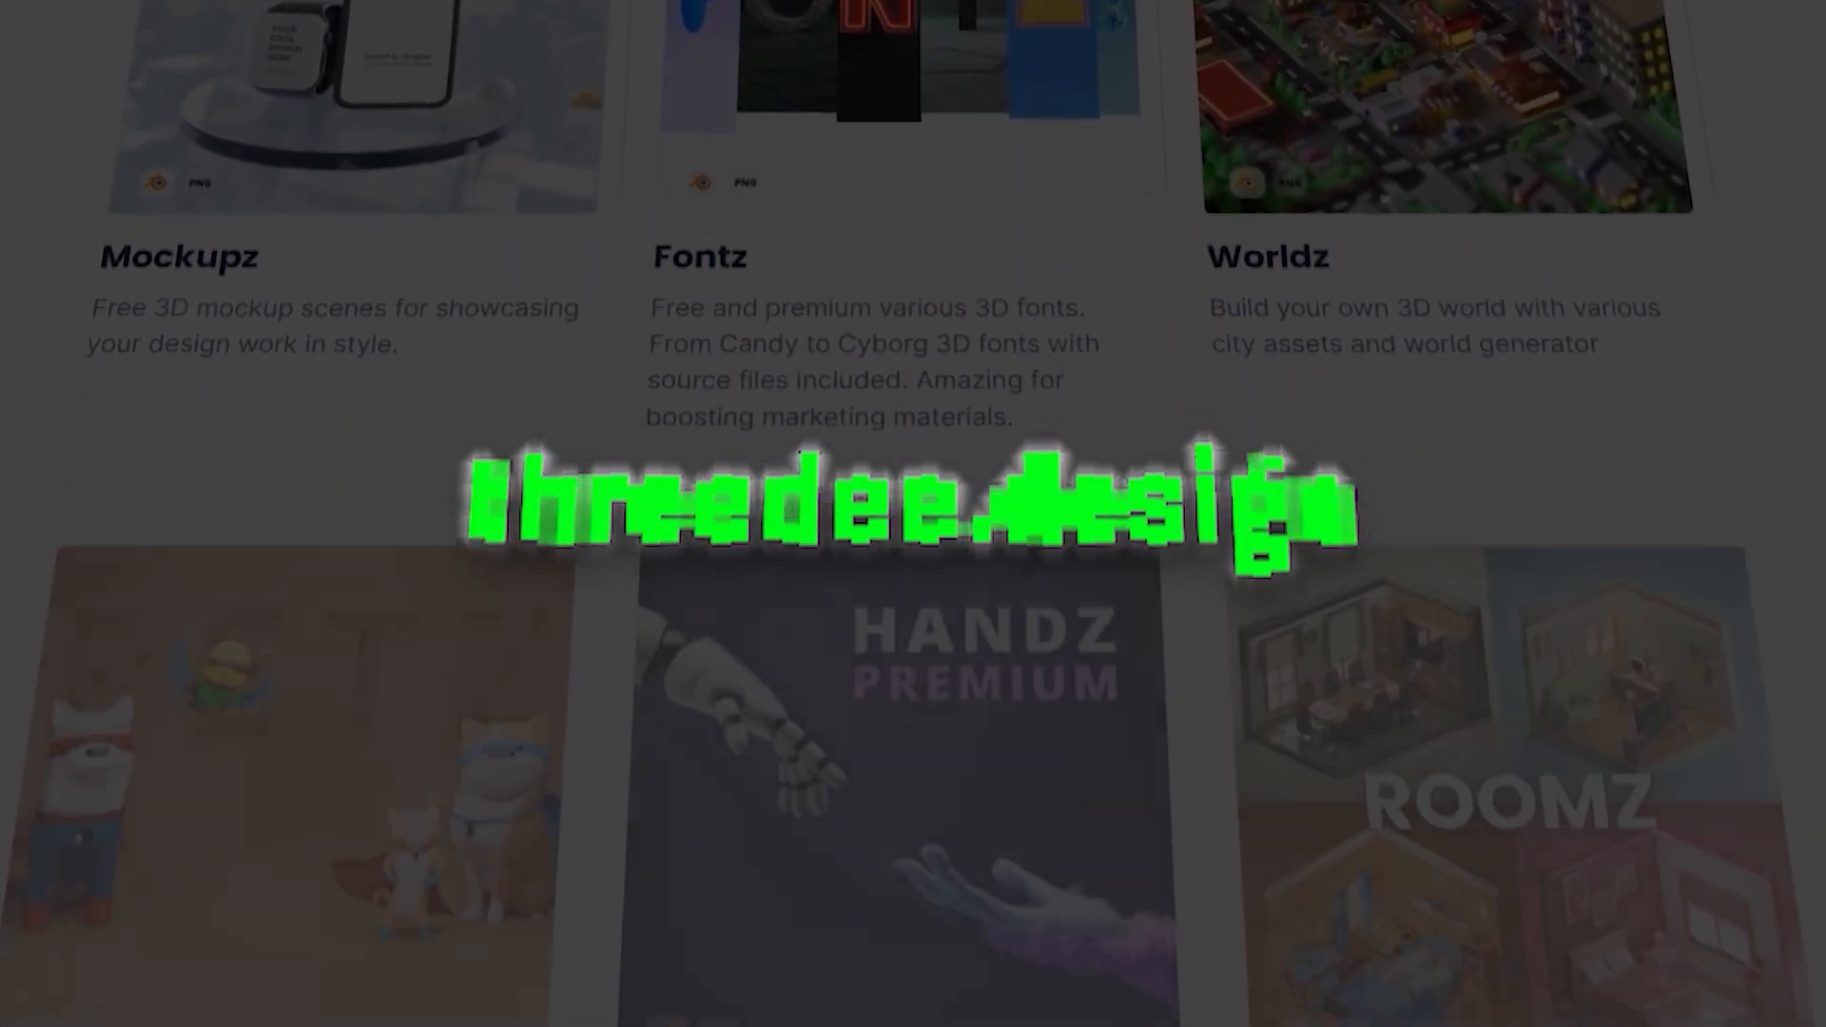